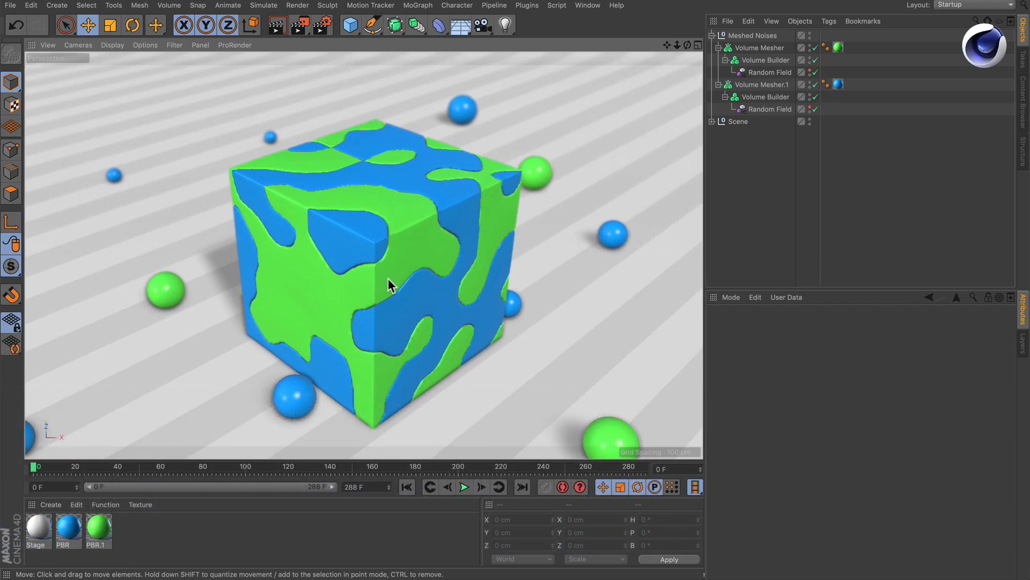
pyautogui.moveTo(460, 222)
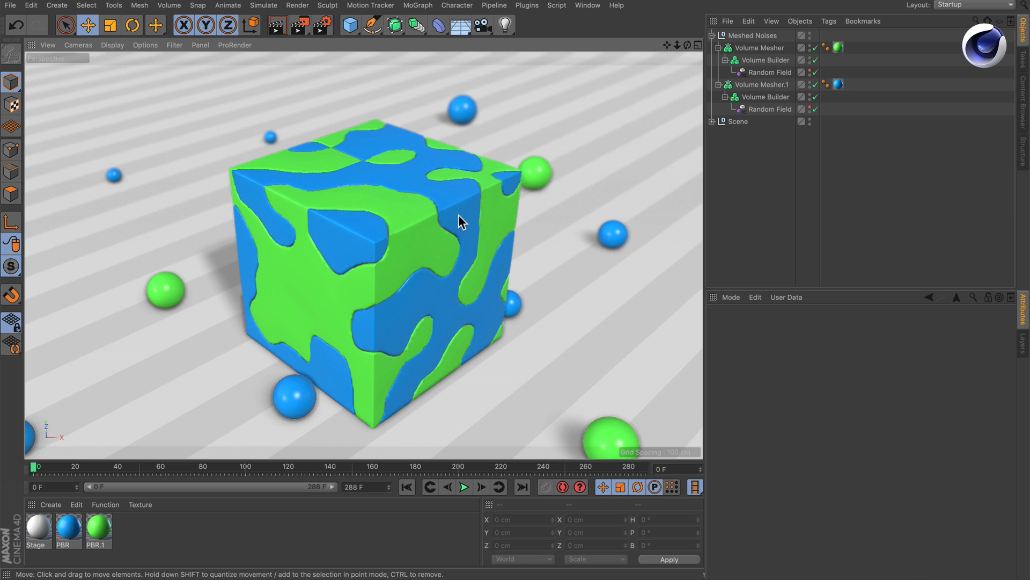
pyautogui.moveTo(446, 217)
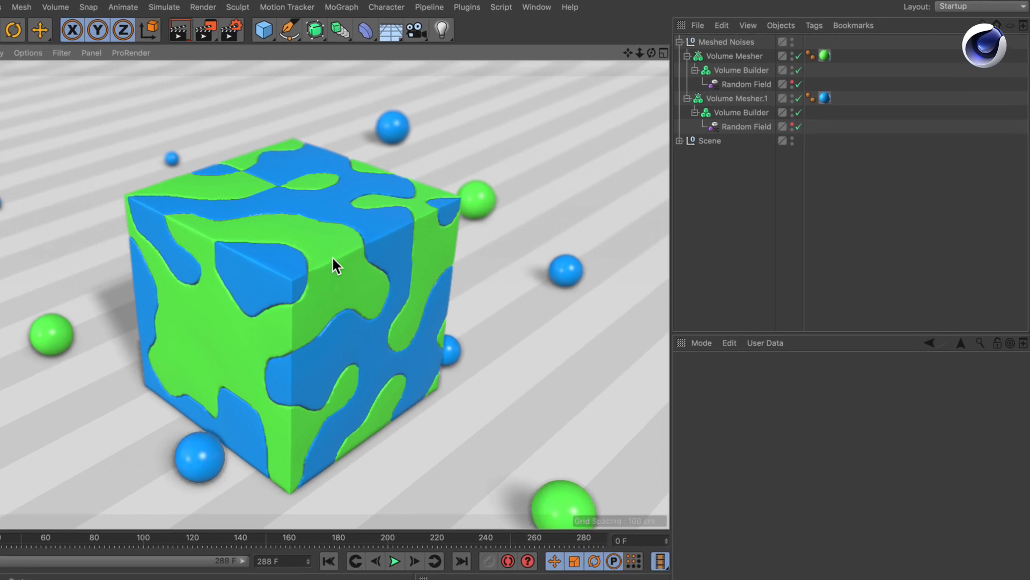
# Step: Add a Smooth Filter from the Volume menu so it appears at the top of the Object Manager
pyautogui.click(744, 70)
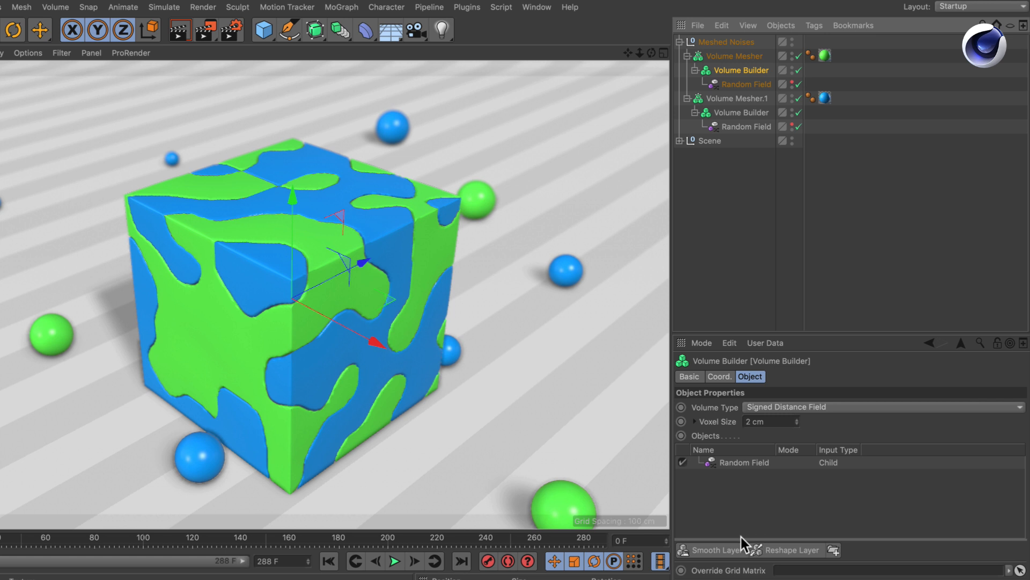
pyautogui.moveTo(715, 569)
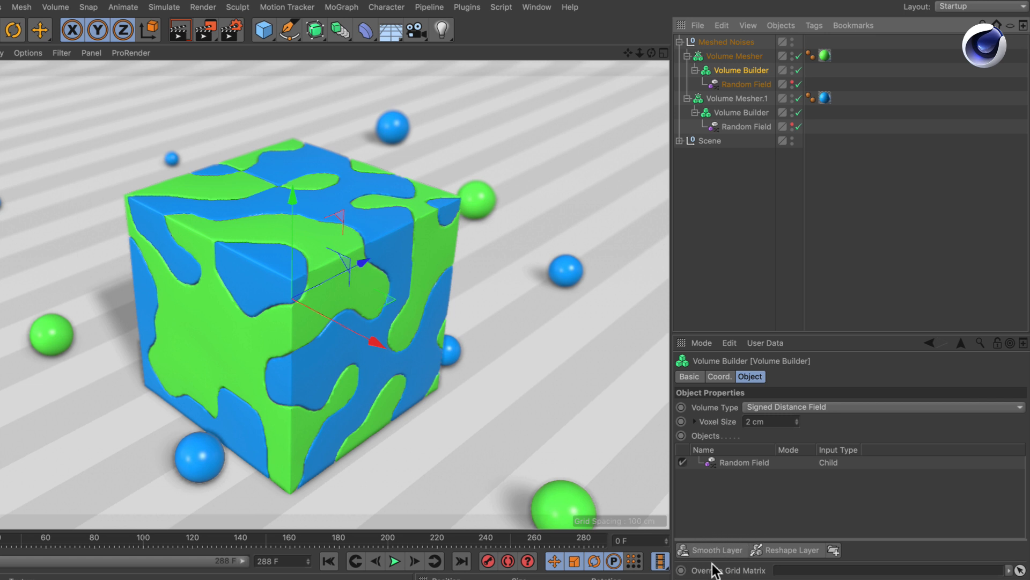
pyautogui.moveTo(721, 562)
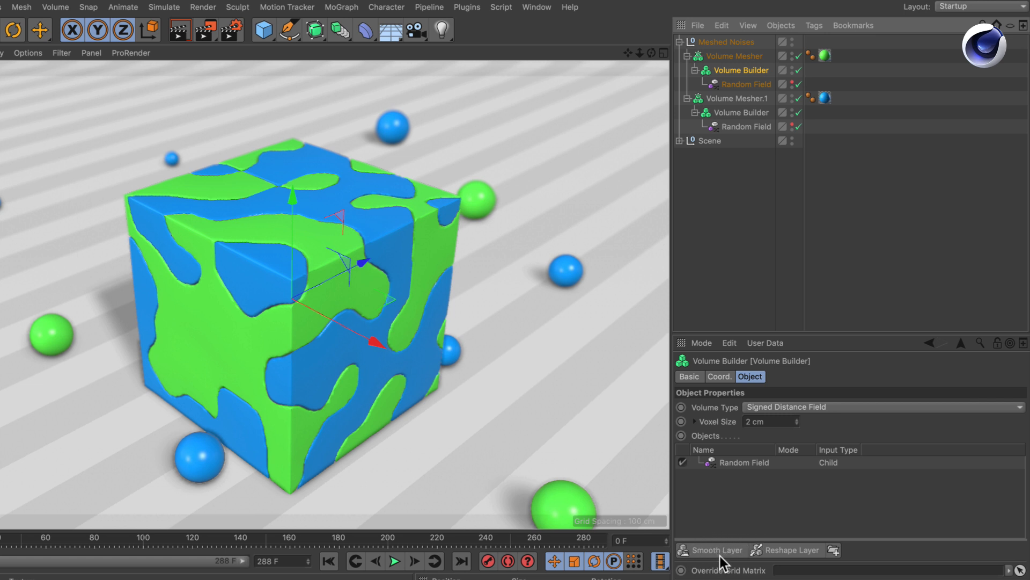
pyautogui.moveTo(831, 498)
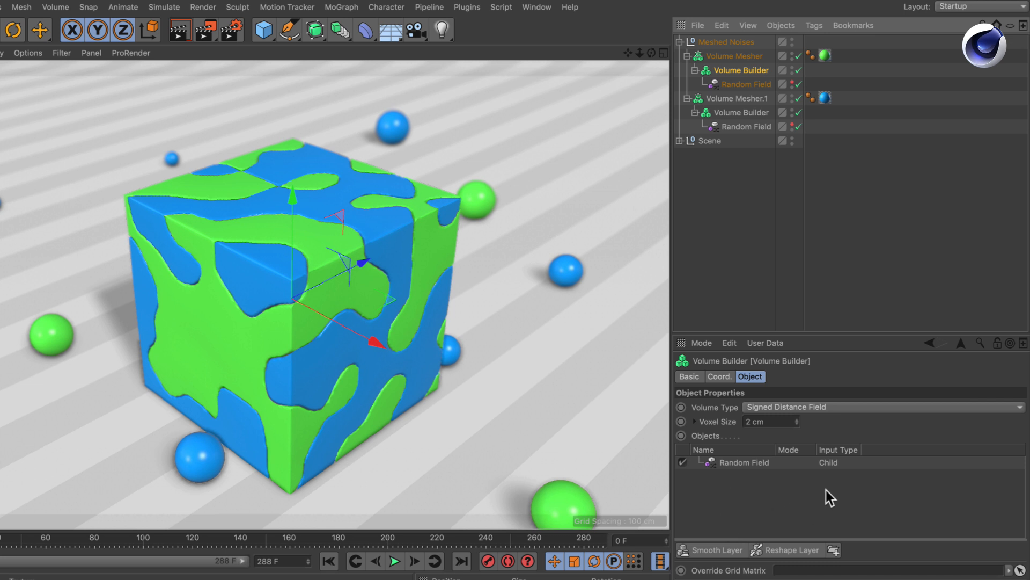
pyautogui.moveTo(790, 517)
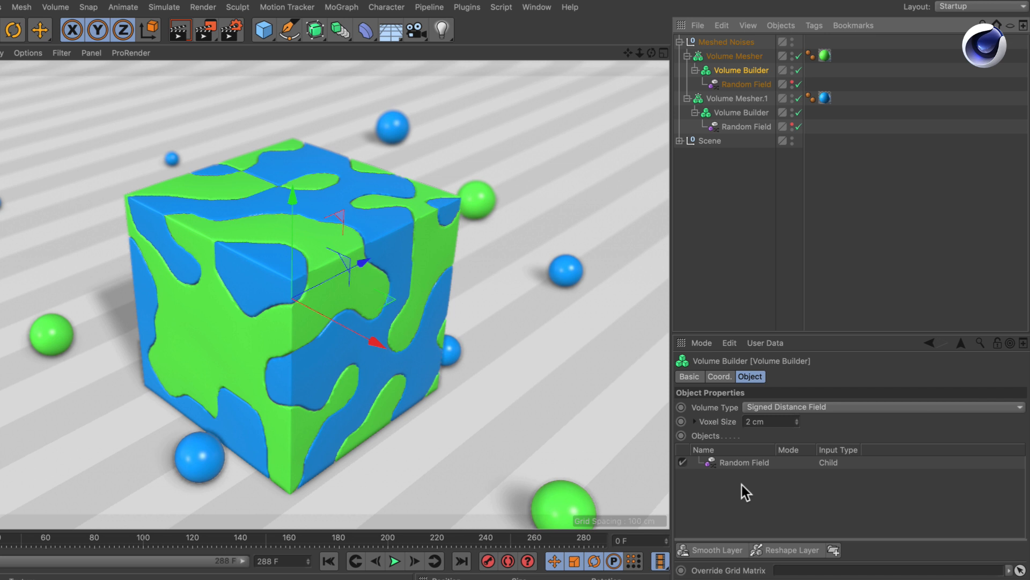
pyautogui.moveTo(813, 230)
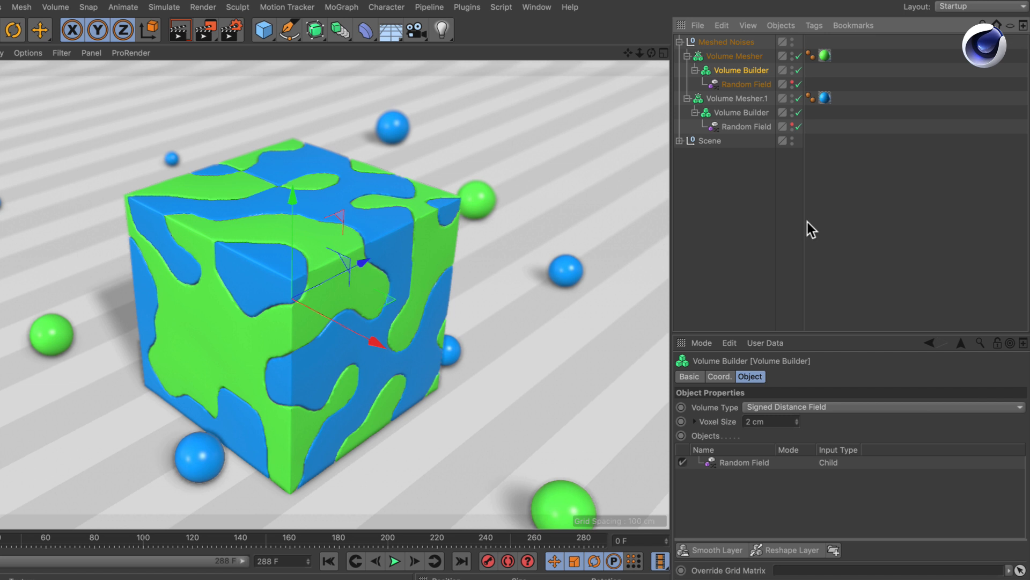
pyautogui.moveTo(787, 466)
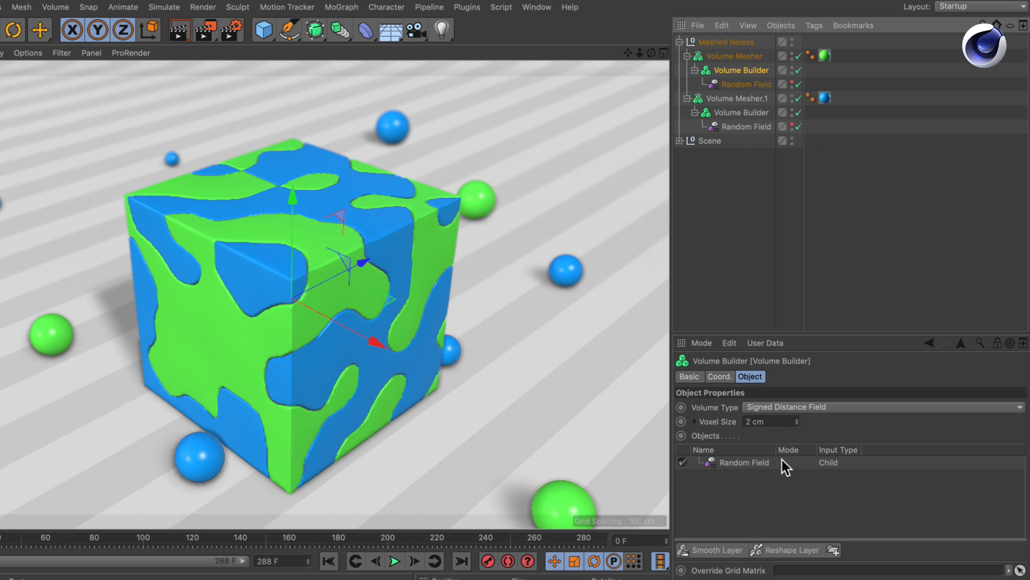
pyautogui.click(743, 273)
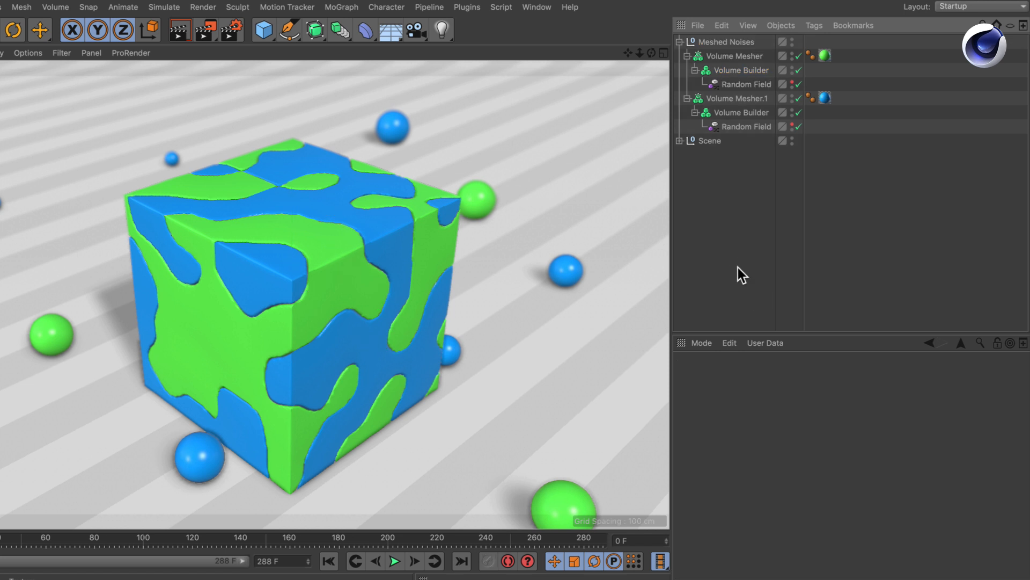
pyautogui.click(55, 7)
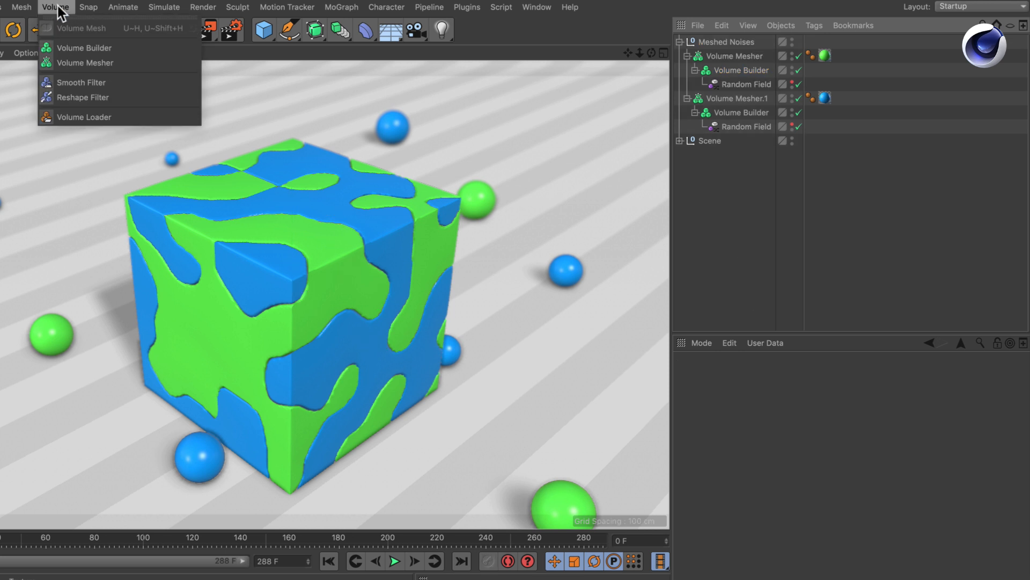
pyautogui.moveTo(82, 82)
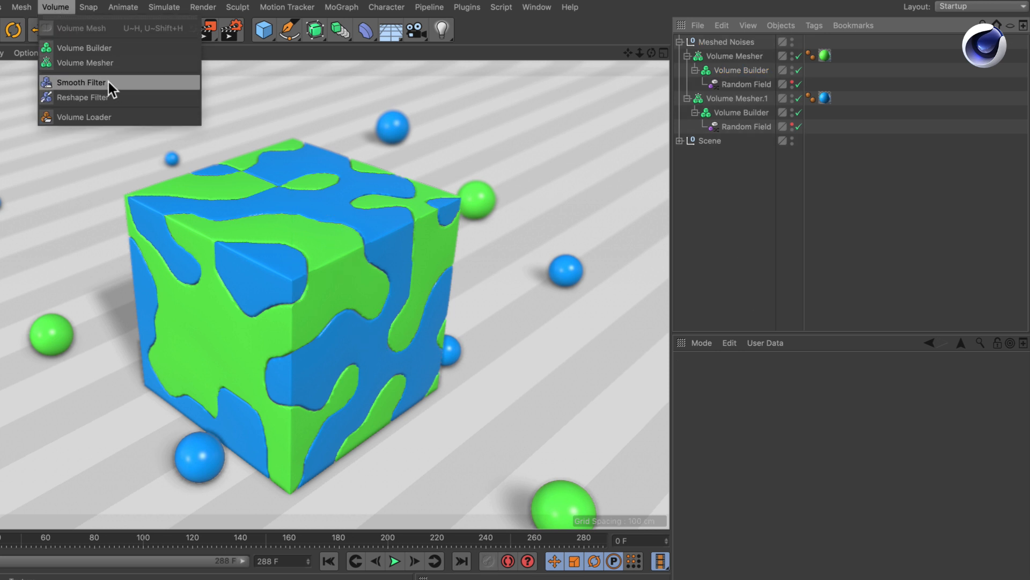
pyautogui.click(82, 82)
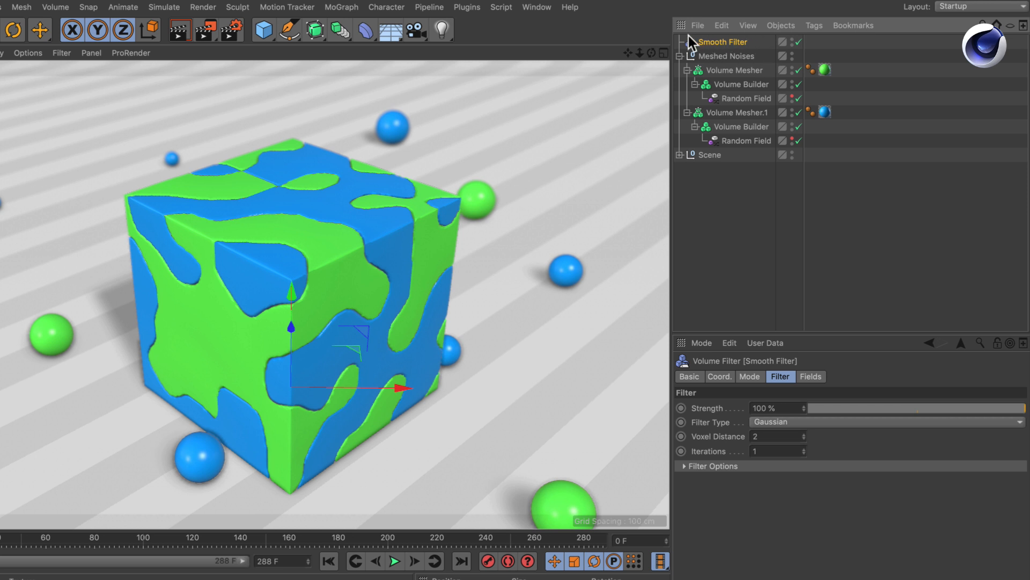
pyautogui.moveTo(753, 91)
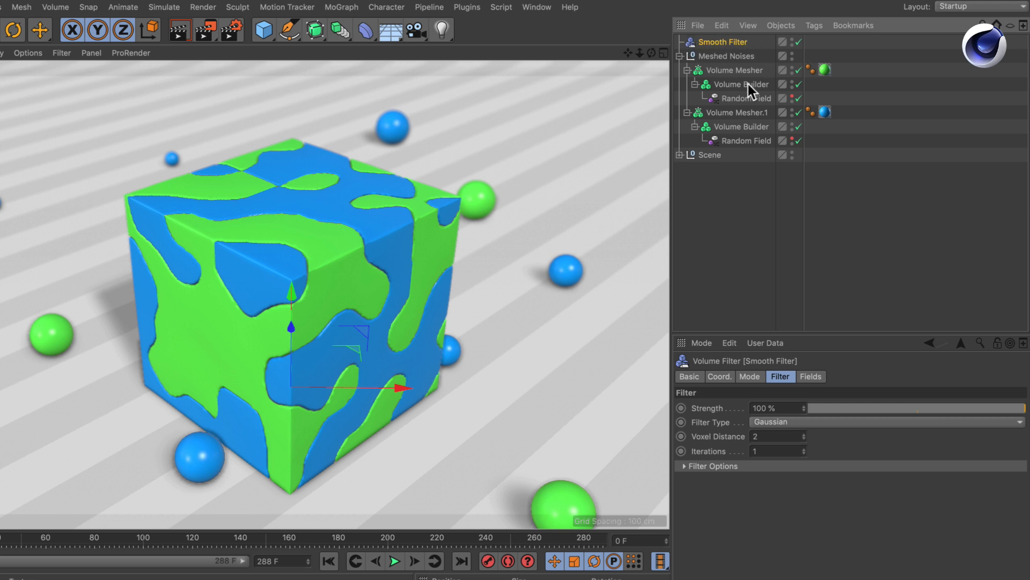
# Step: Link the Smooth Filter into the Volume Builders' Objects lists and review its Filter settings
pyautogui.click(738, 84)
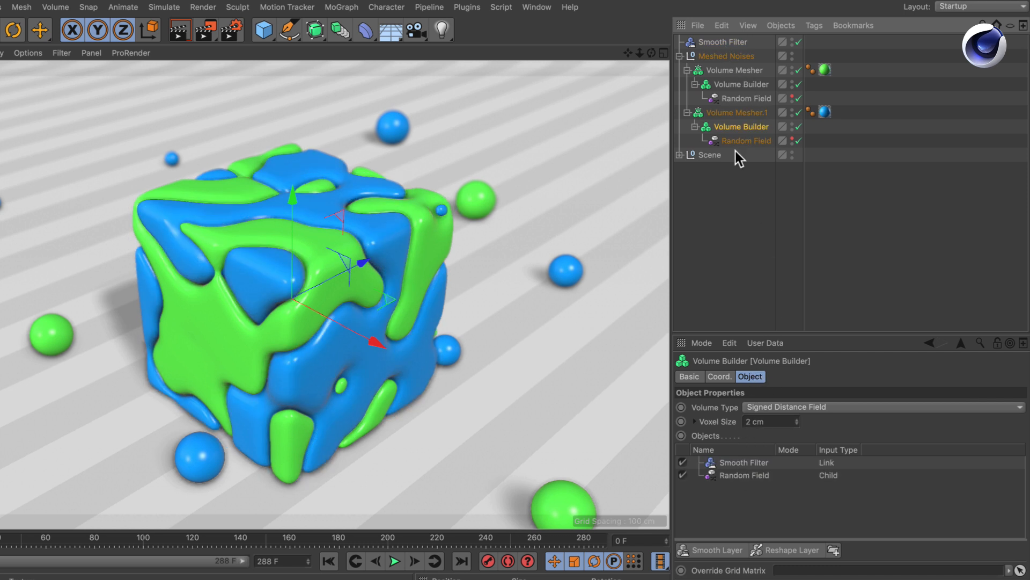
pyautogui.moveTo(197, 197)
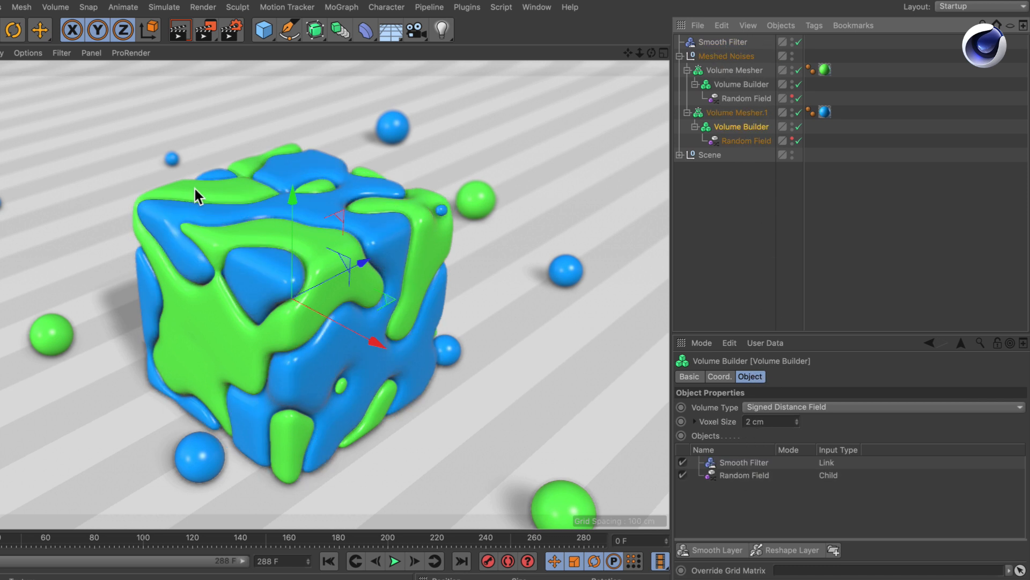
pyautogui.click(723, 41)
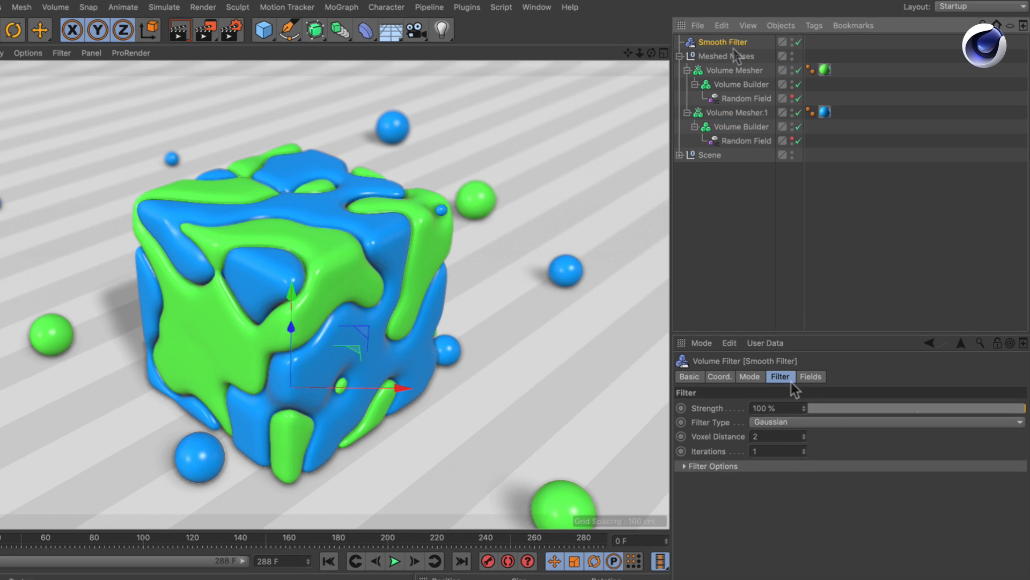